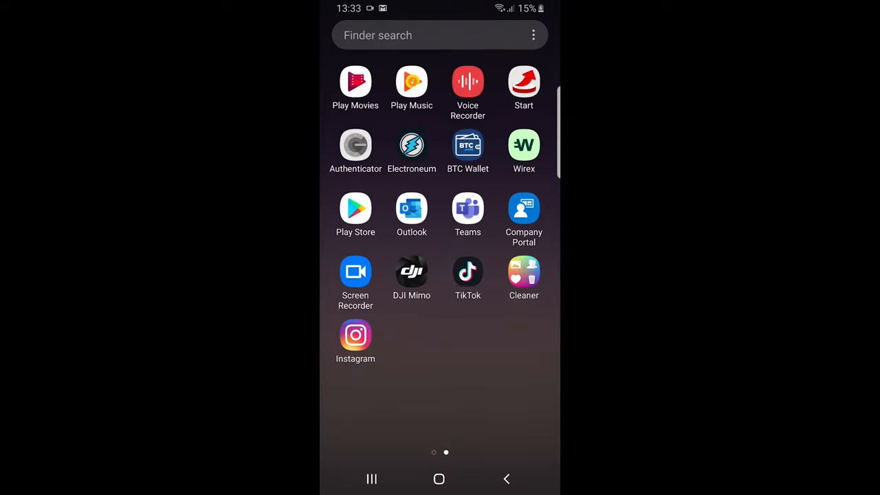
Launch TikTok from the app drawer, landing on the For You feed
{"action": "left_click", "coordinate": [467, 272]}
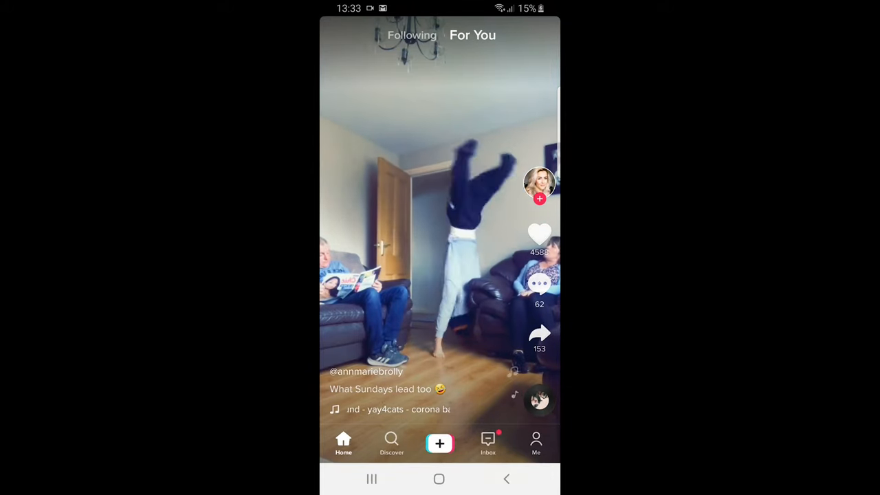
Go to the TECH WOLF profile via the Me tab and start editing its details
{"action": "left_click", "coordinate": [536, 440]}
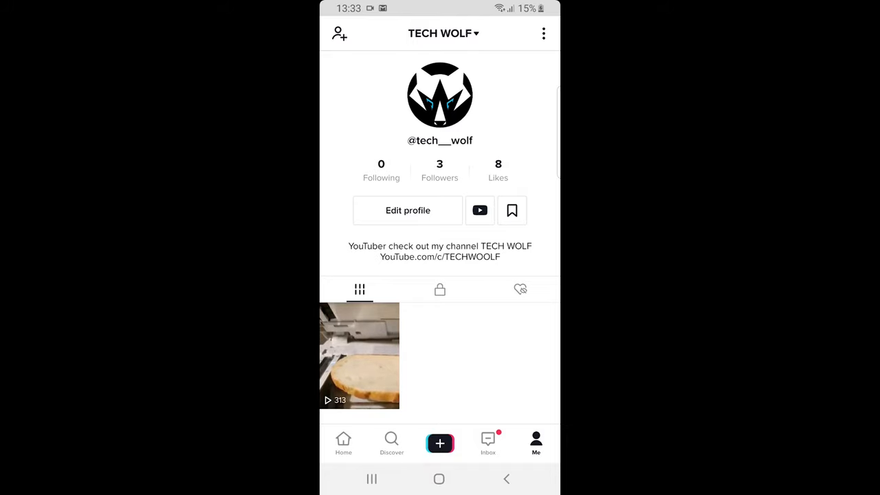
{"action": "left_click", "coordinate": [407, 210]}
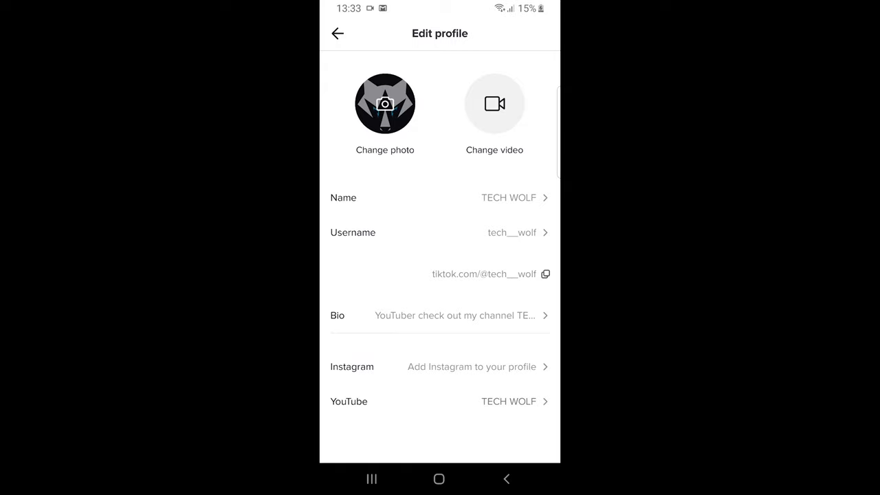
Bring up the name editor showing the current display name TECH WOLF
{"action": "left_click", "coordinate": [440, 198]}
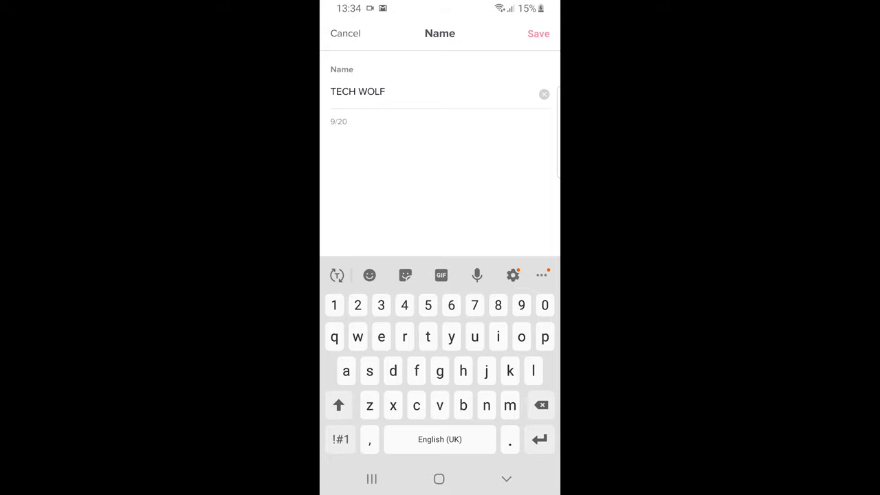
Leave the name editor and move to the username editor to append 'r' for tech__wolfr
{"action": "left_click", "coordinate": [382, 91]}
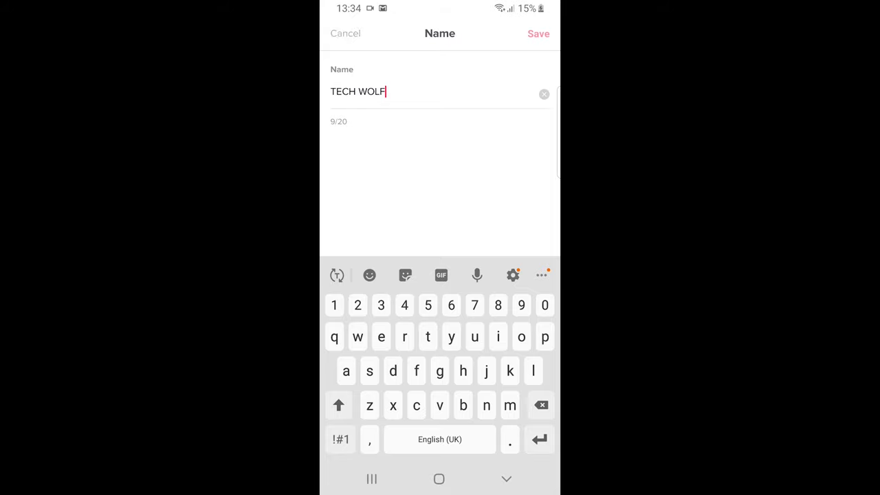
{"action": "left_click", "coordinate": [538, 33]}
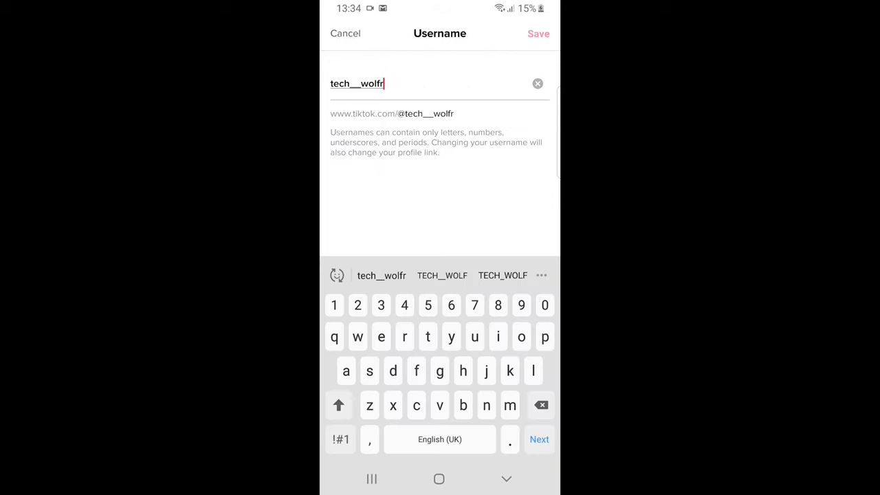
Submit tech__wolfr and confirm the 'Set your username?' prompt so it is accepted
{"action": "left_click", "coordinate": [538, 33]}
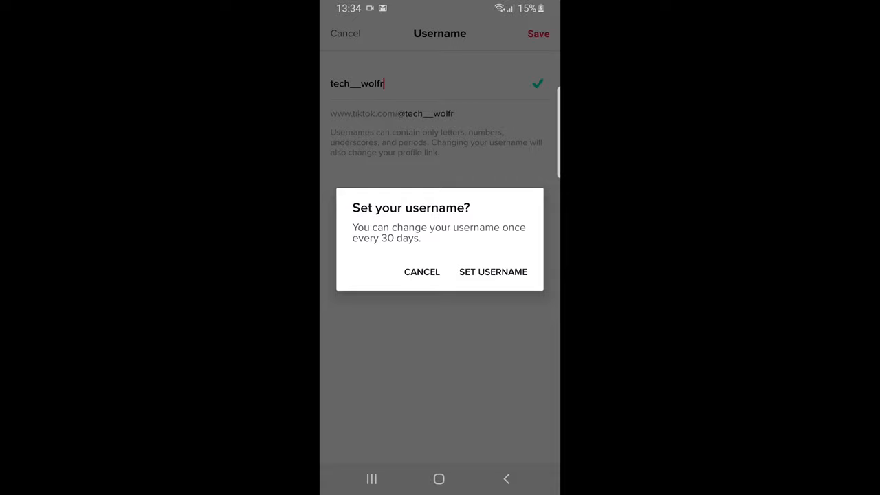
{"action": "left_click", "coordinate": [492, 272]}
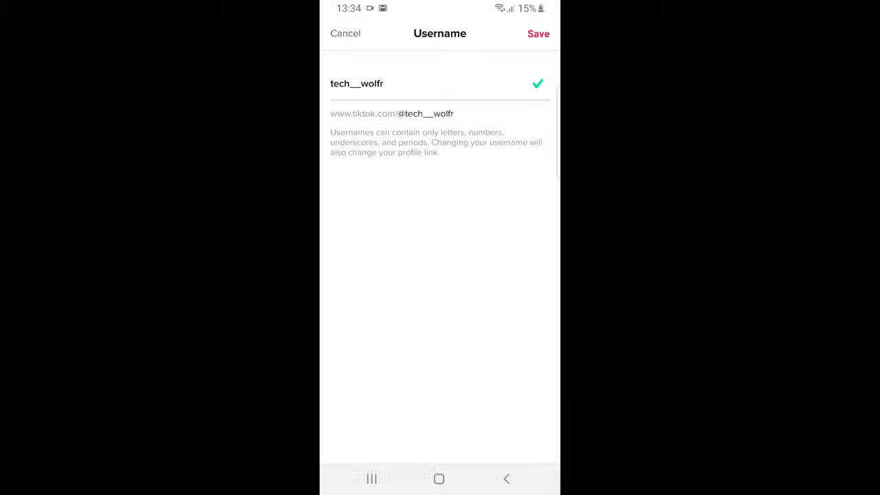